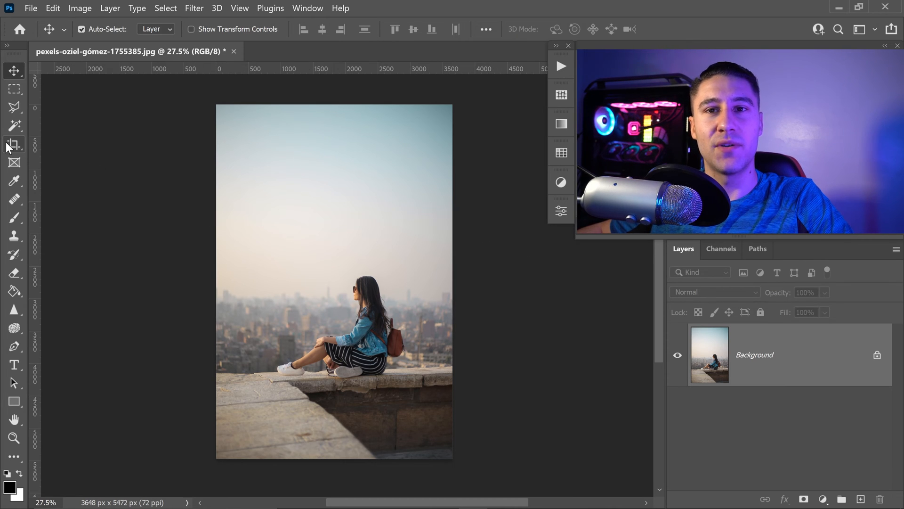
Step: Start a crop and pull its edges in around the woman on the ledge
click(13, 146)
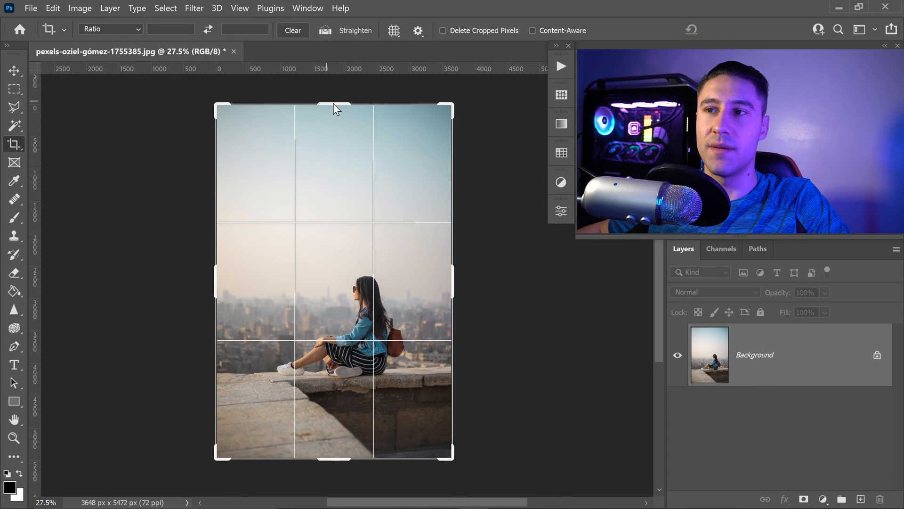
drag(335, 107, 340, 154)
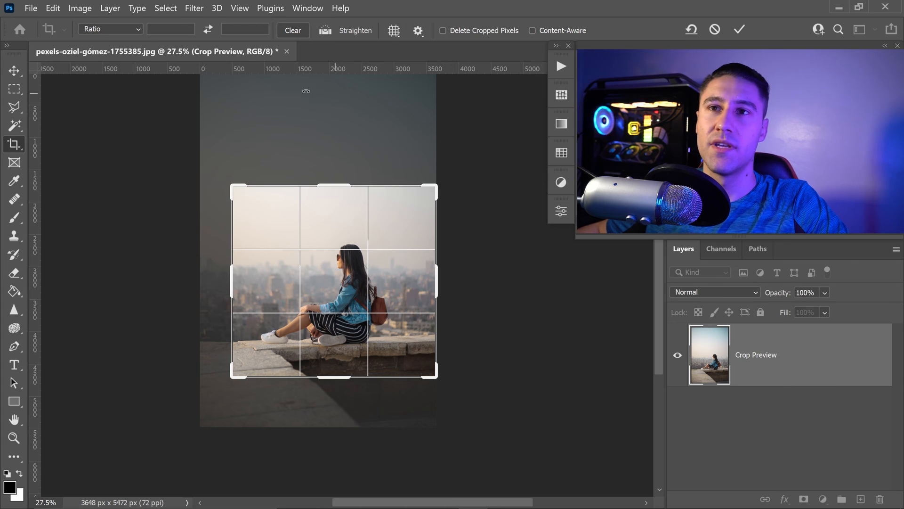
Step: Lock the crop to the 1:1 (Square) ratio preset
click(136, 29)
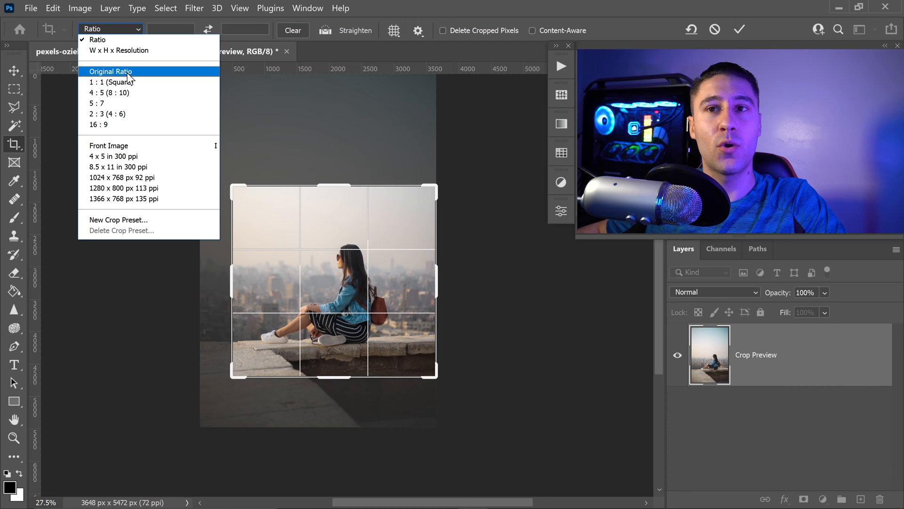
mouse_move(136, 84)
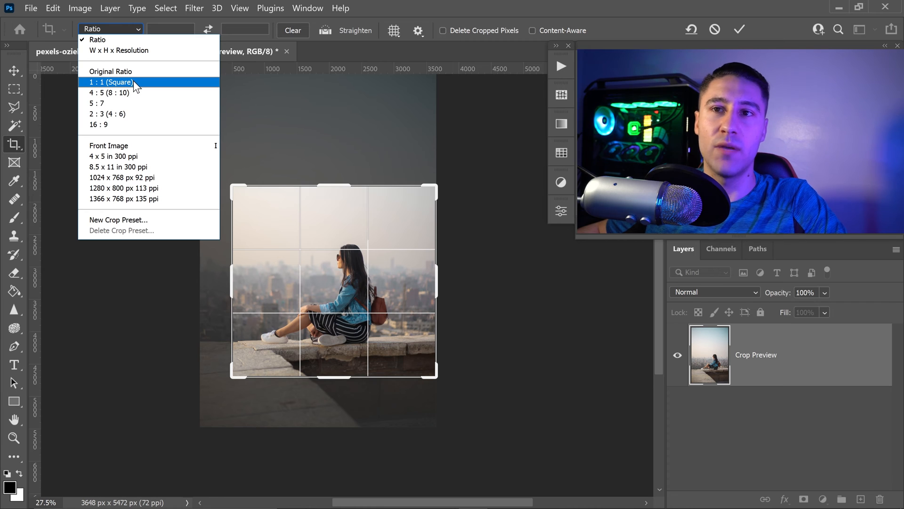
click(114, 81)
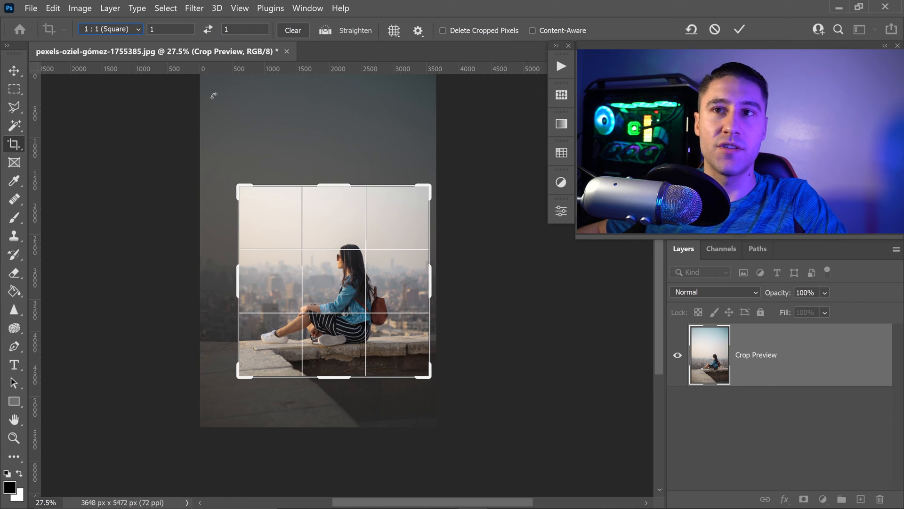
click(135, 28)
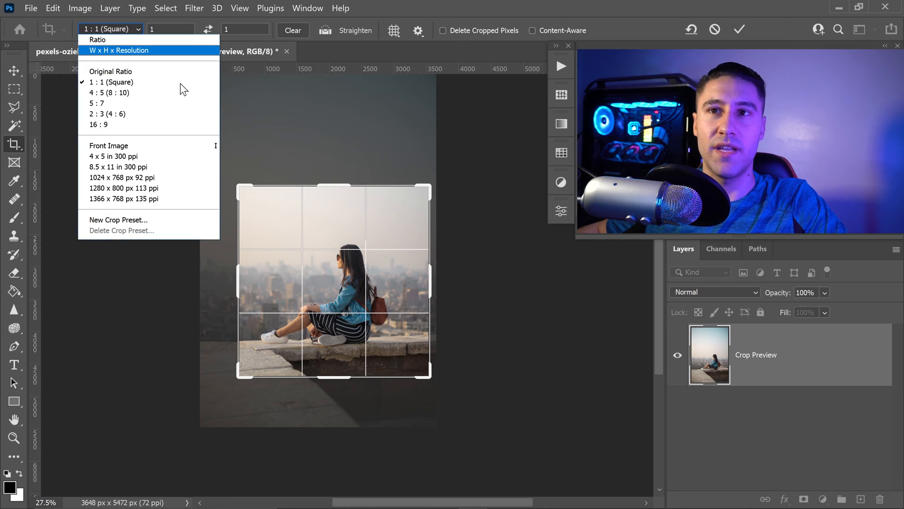
click(106, 82)
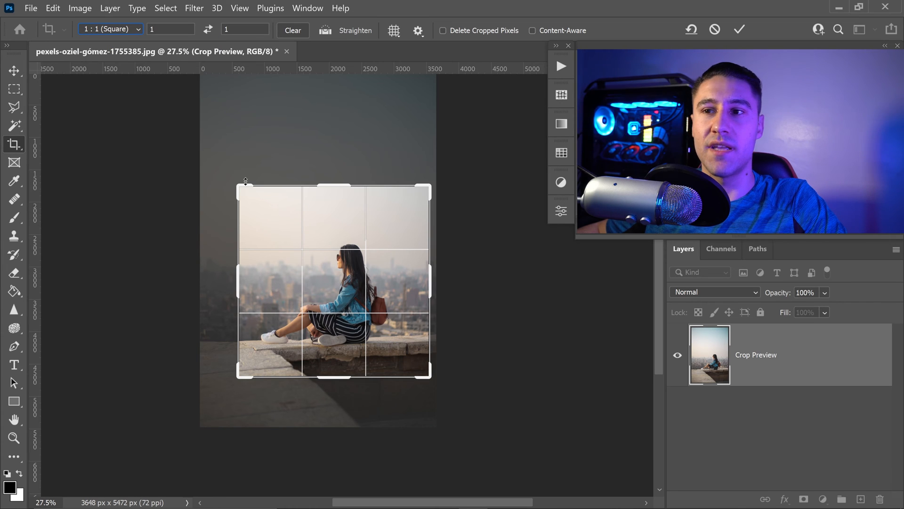
Step: Resize the square crop to frame the woman and the city behind her
drag(245, 187, 222, 181)
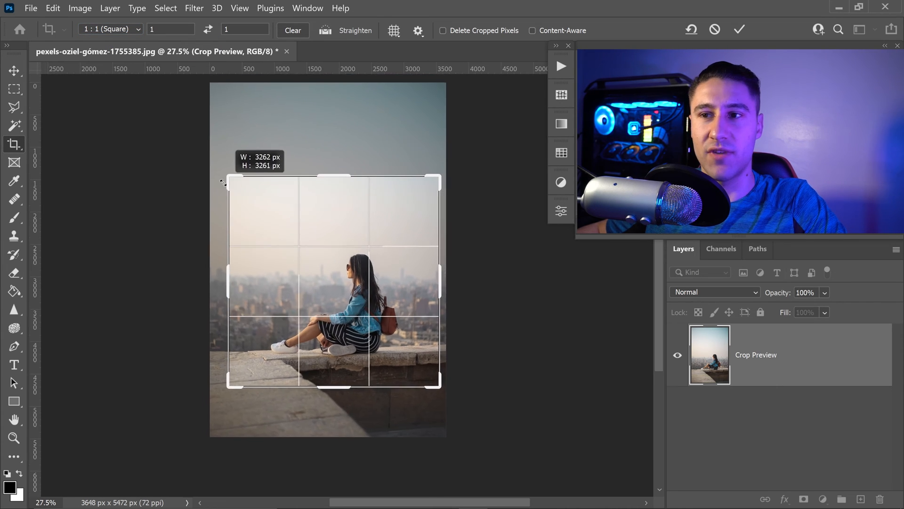
drag(224, 180, 248, 200)
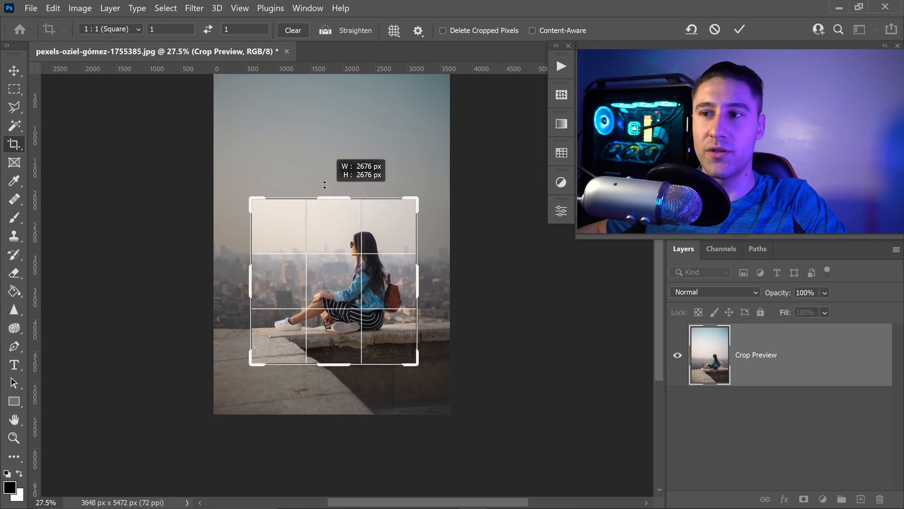
drag(324, 200, 337, 179)
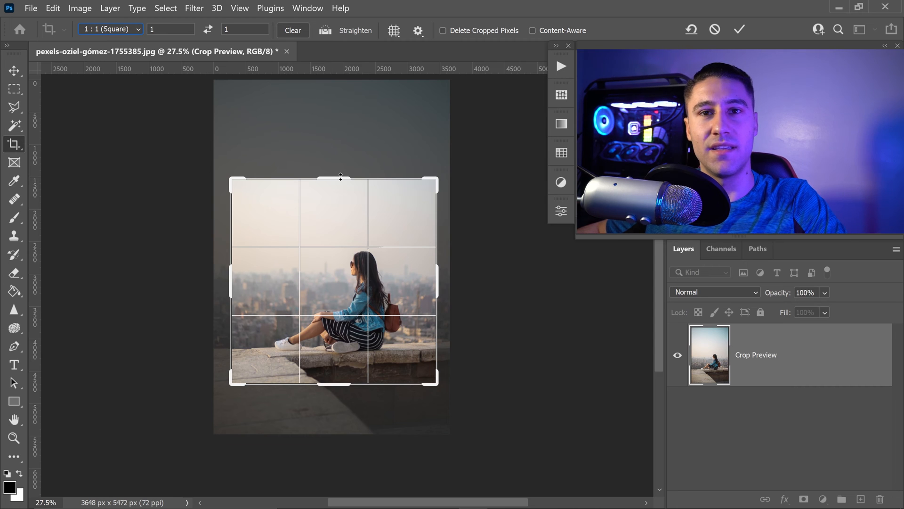
Step: Switch the crop to W x H x Resolution mode with empty size fields and px/in units
click(132, 29)
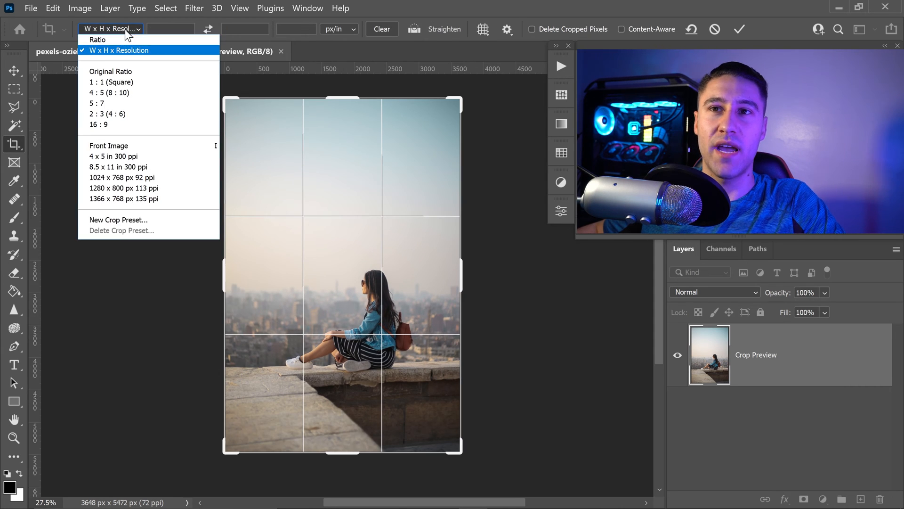
click(97, 40)
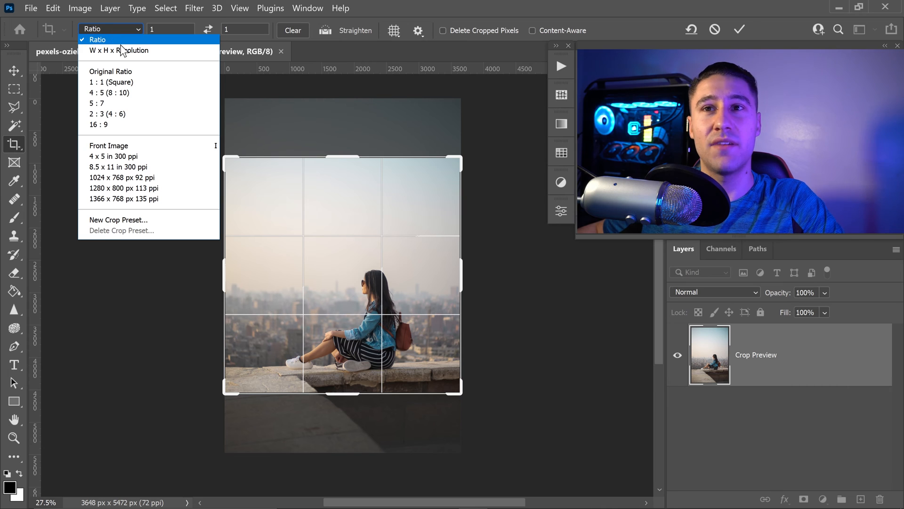
click(121, 50)
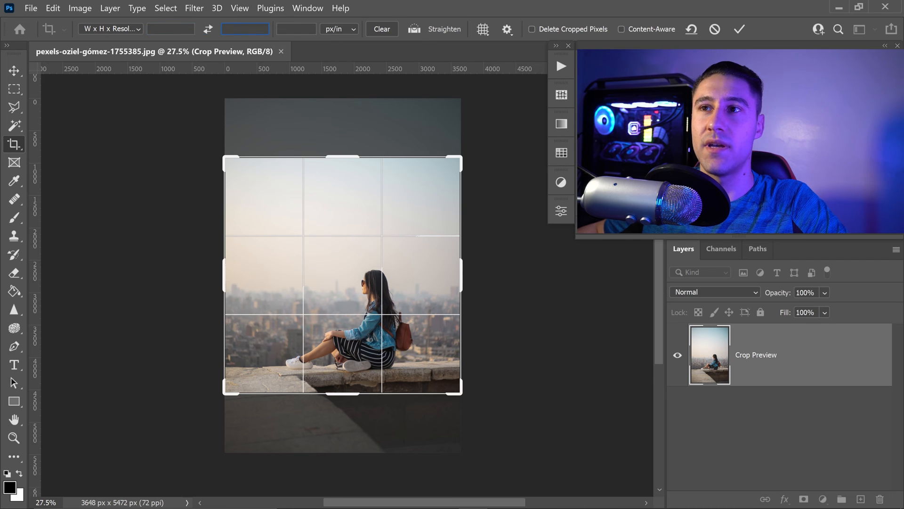
click(171, 28)
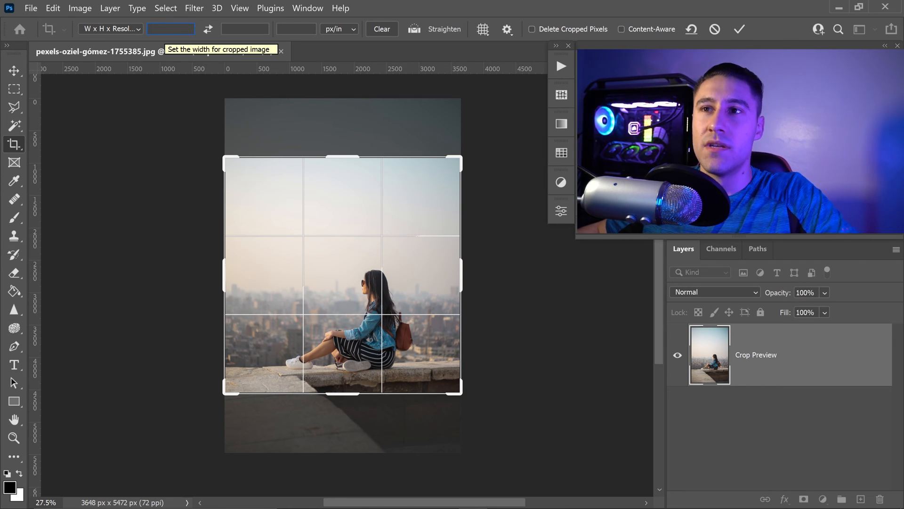
click(350, 28)
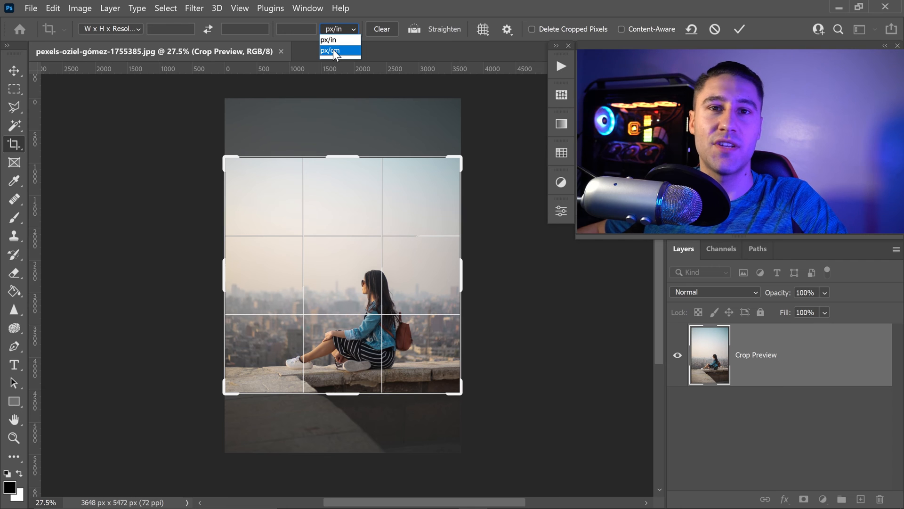
click(335, 40)
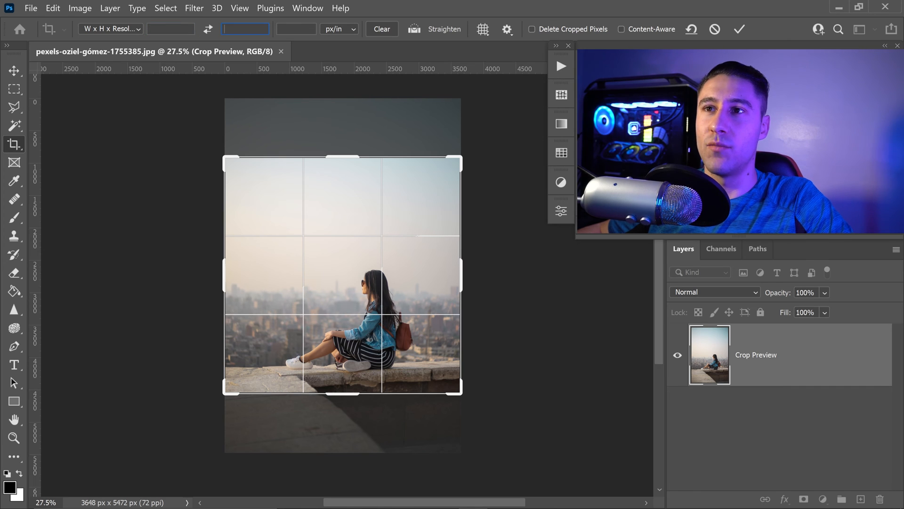
text(1280 px)
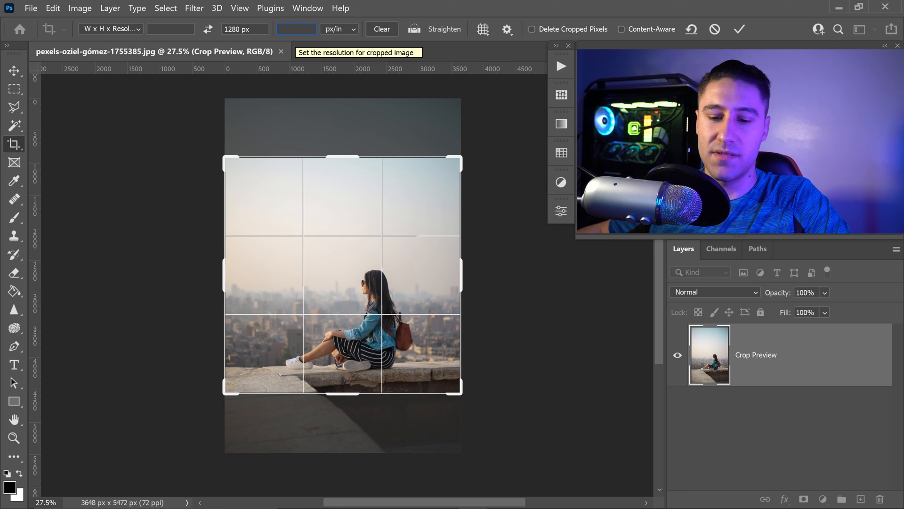
text(720)
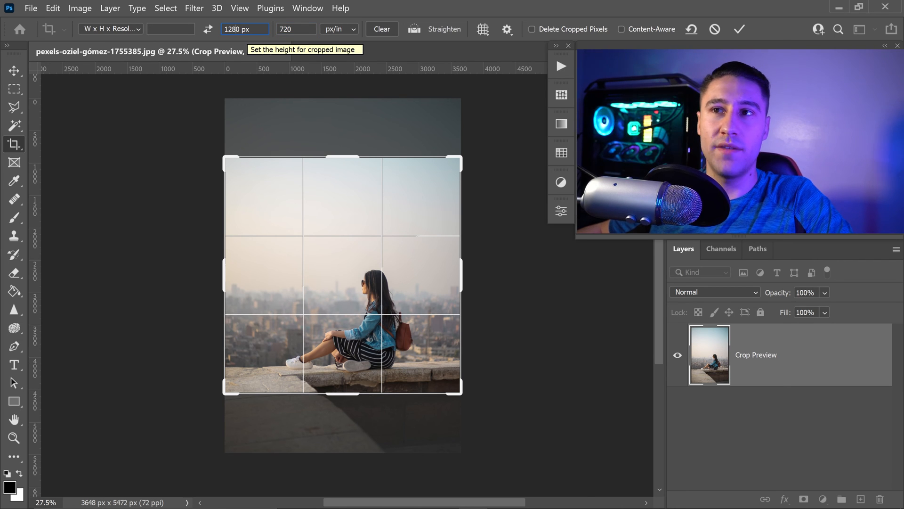
click(294, 28)
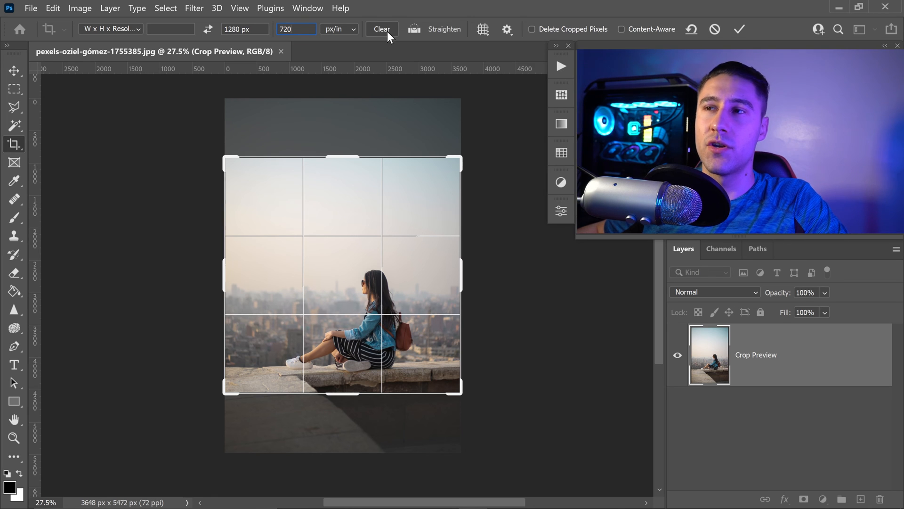
click(382, 28)
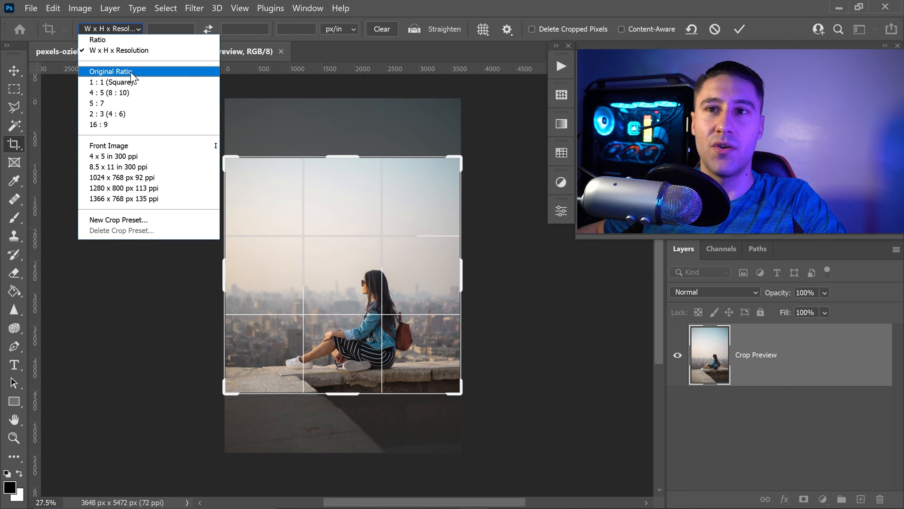
Step: Return the crop to Ratio mode with Delete Cropped Pixels enabled
click(113, 71)
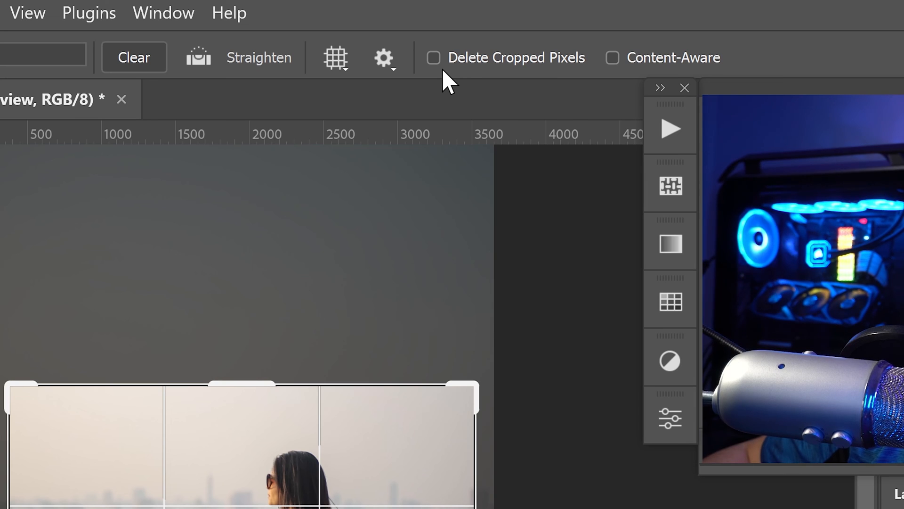
click(433, 58)
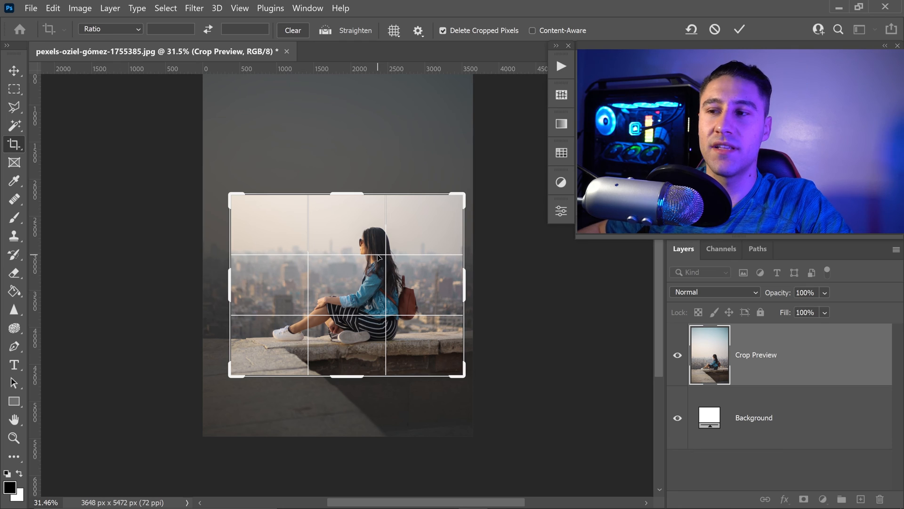
mouse_move(298, 377)
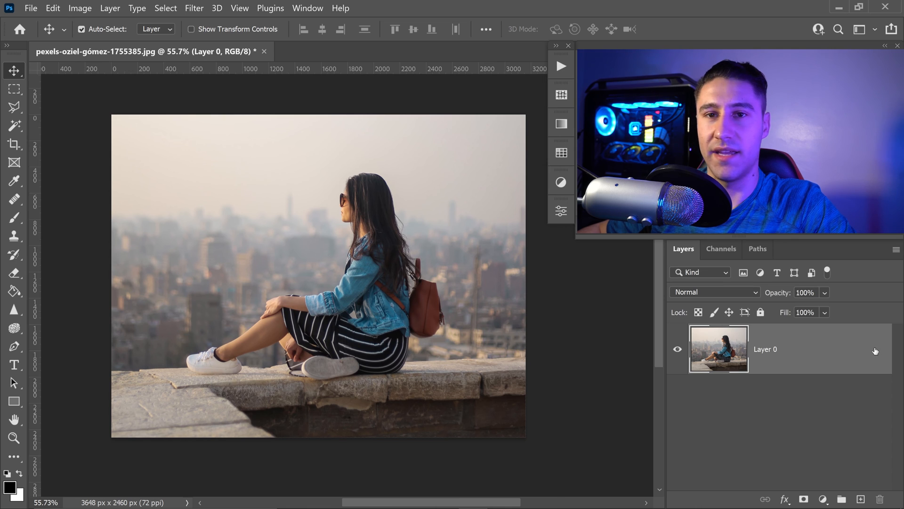
Step: Free-transform the cropped photo layer down to about two-thirds size in the lower left
key(ctrl+t)
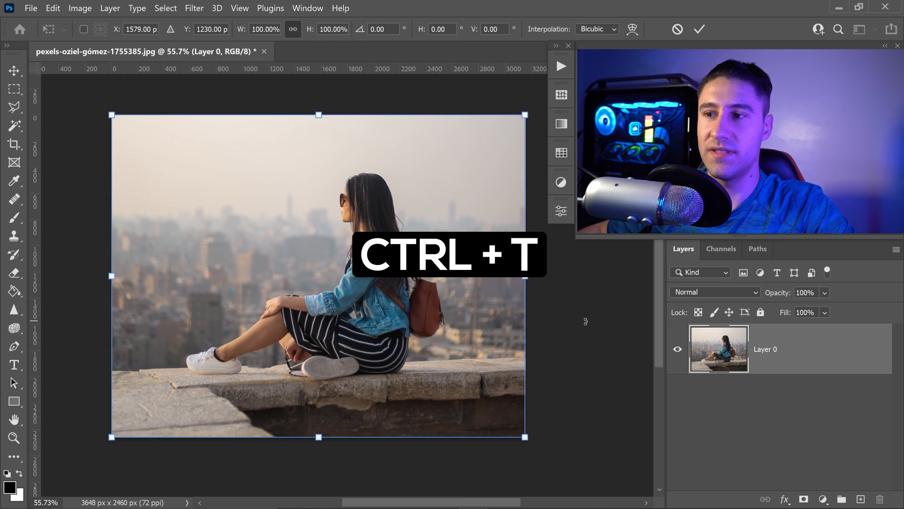
drag(524, 114, 498, 135)
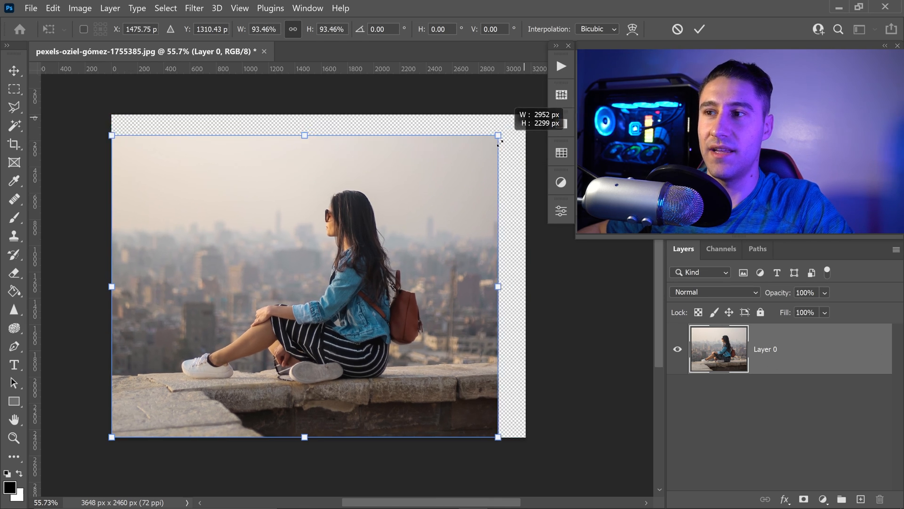
drag(497, 135, 386, 222)
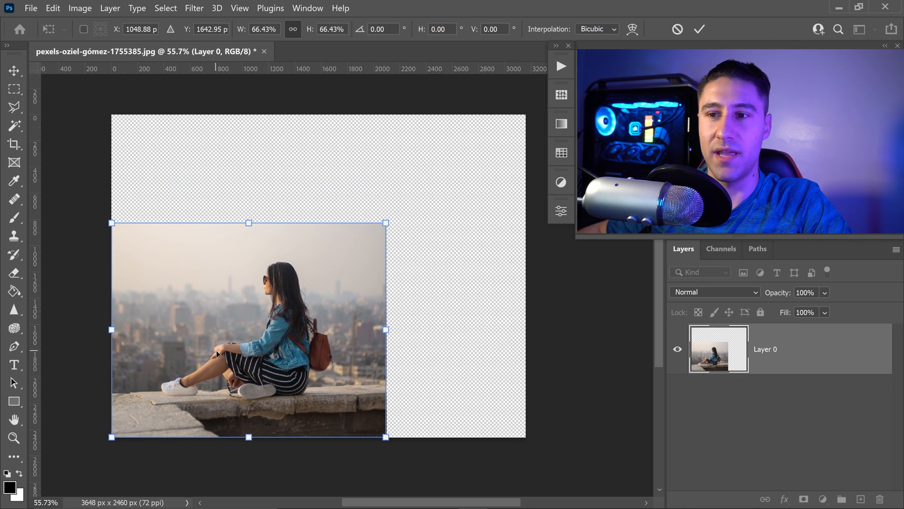